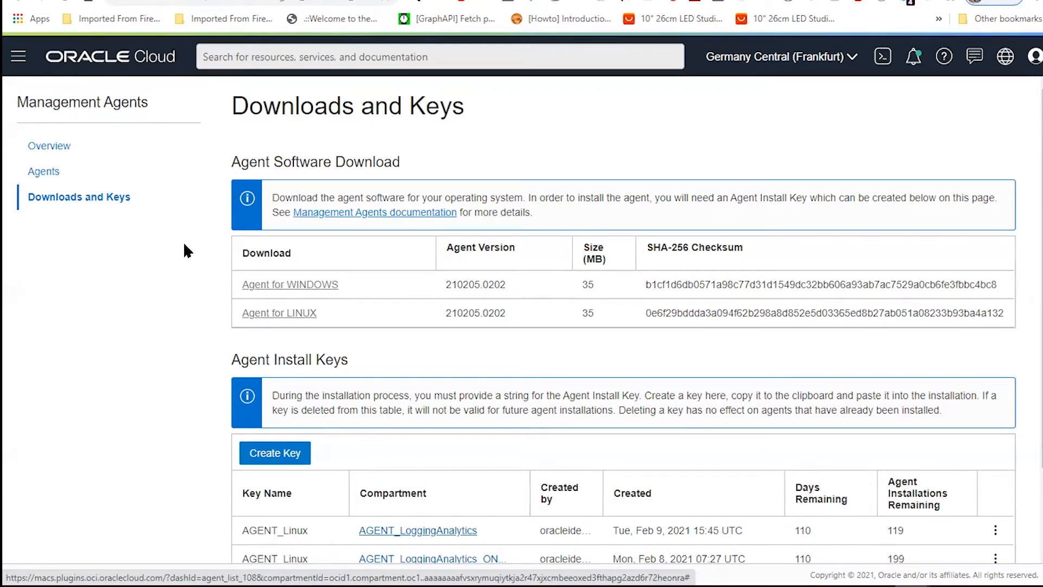
pyautogui.moveTo(297, 219)
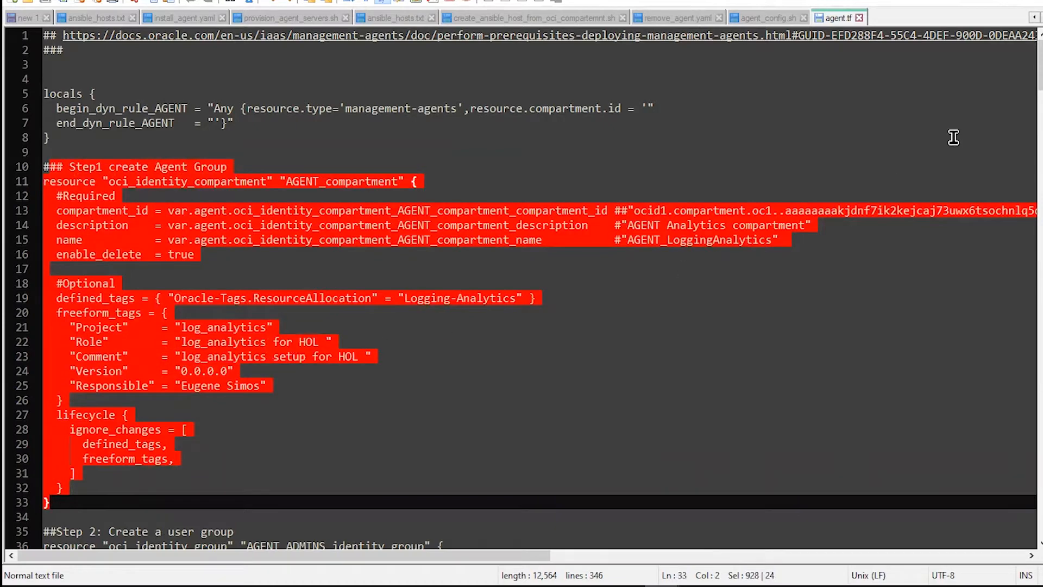
pyautogui.moveTo(1030, 75)
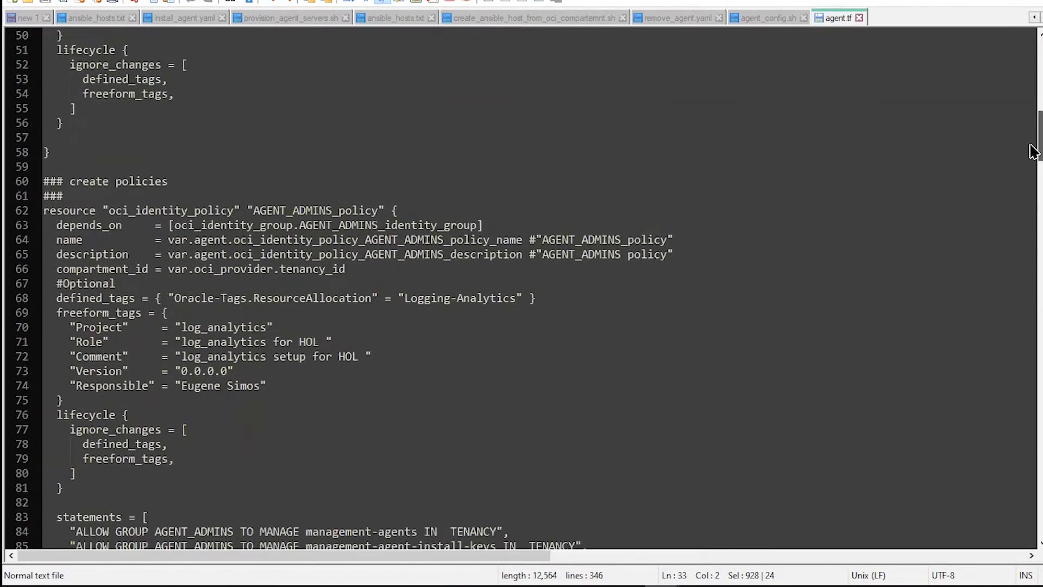
# Step: Scroll through agent_config.sh and highlight the JDK install block
pyautogui.scroll(-3)
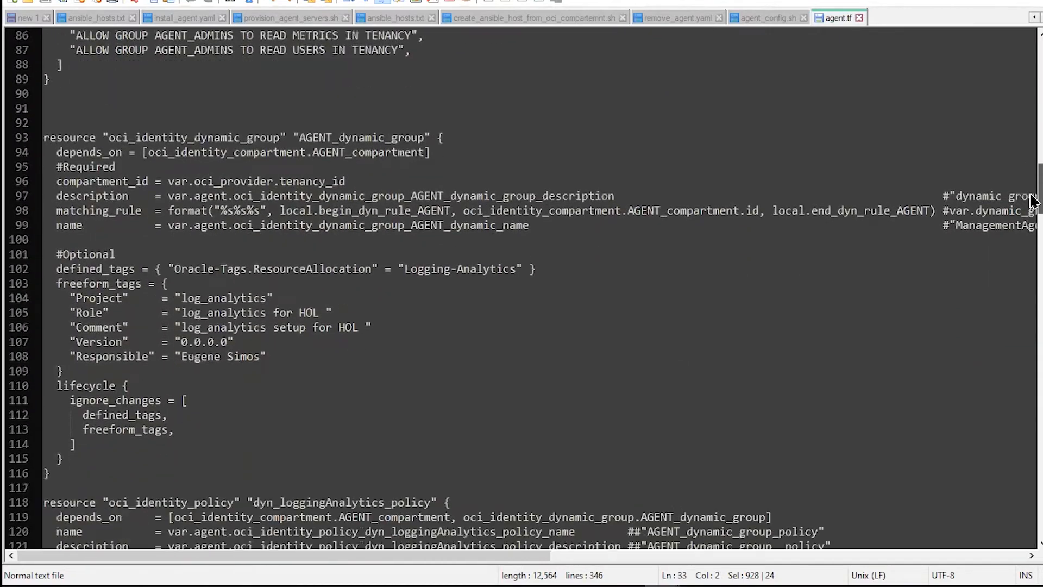
pyautogui.scroll(-3)
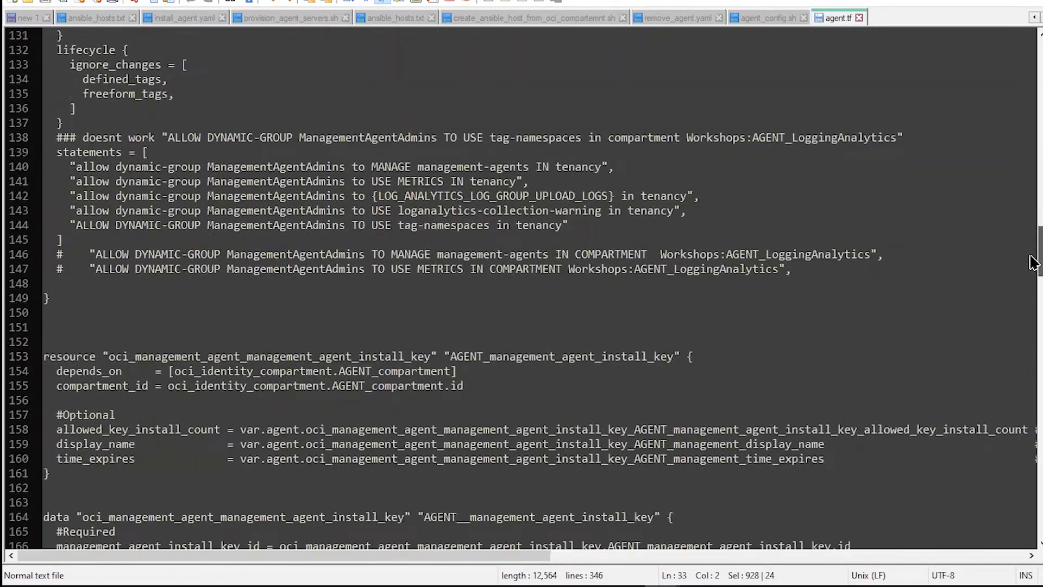
pyautogui.scroll(-3)
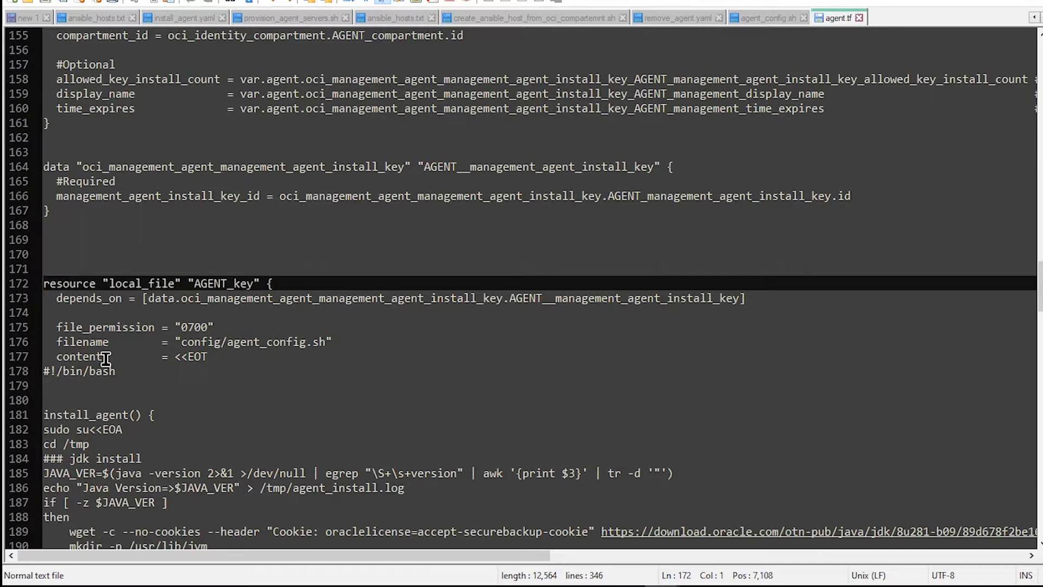
pyautogui.moveTo(141, 333)
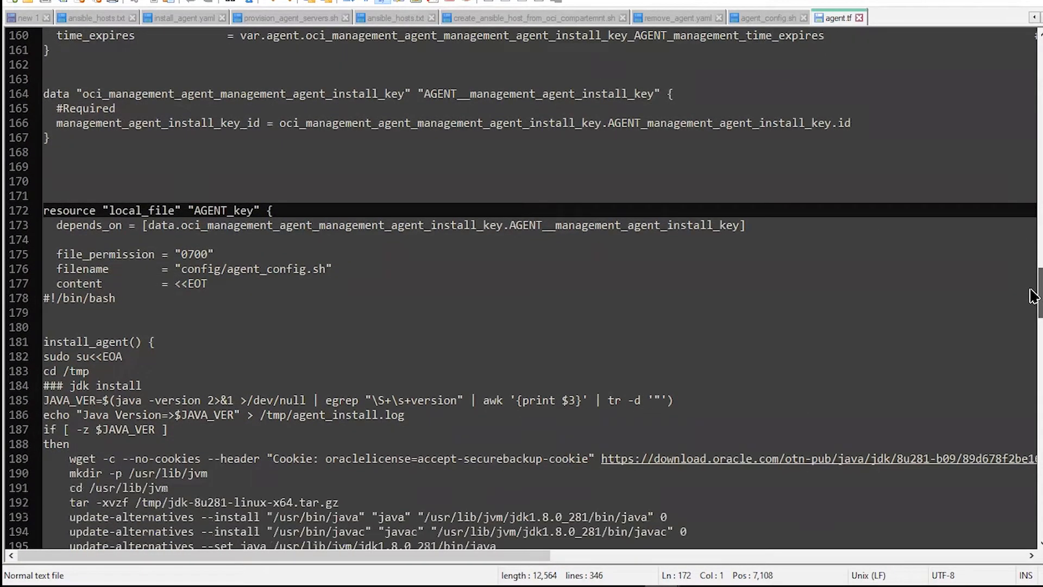
pyautogui.moveTo(406, 333)
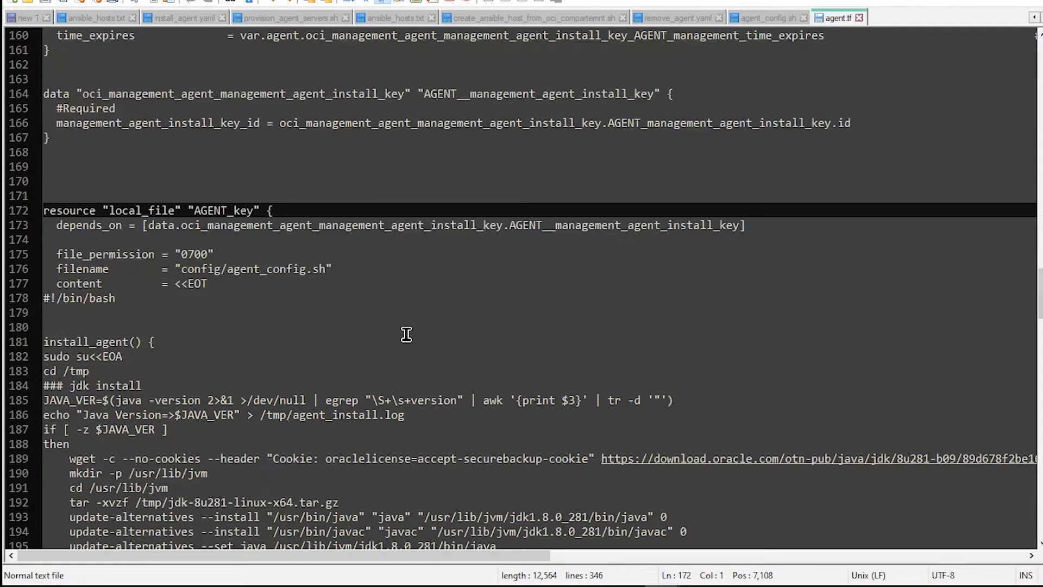
pyautogui.scroll(-3)
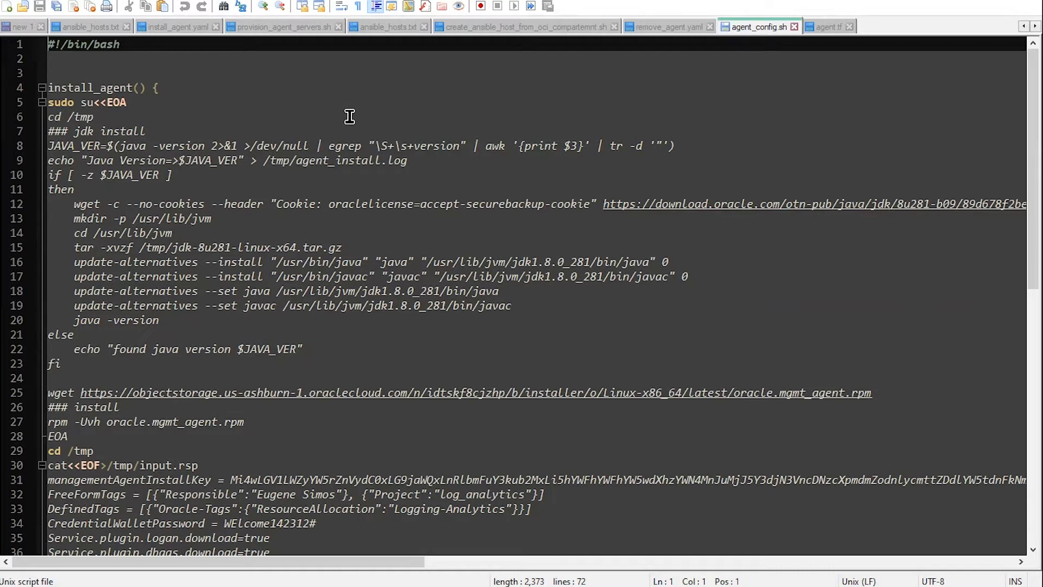
pyautogui.moveTo(479, 77)
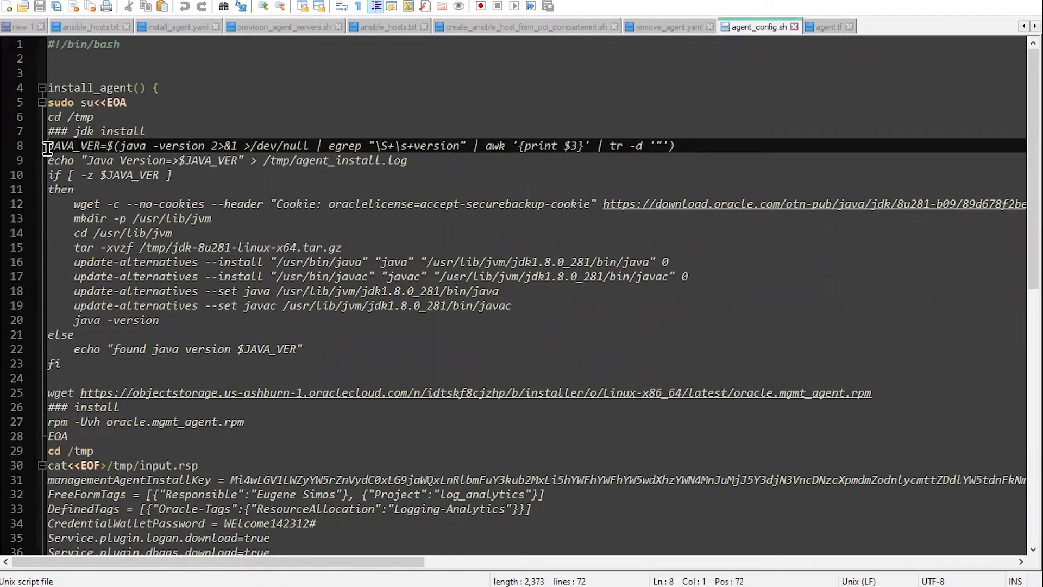
pyautogui.moveTo(48, 146); pyautogui.dragTo(85, 348)
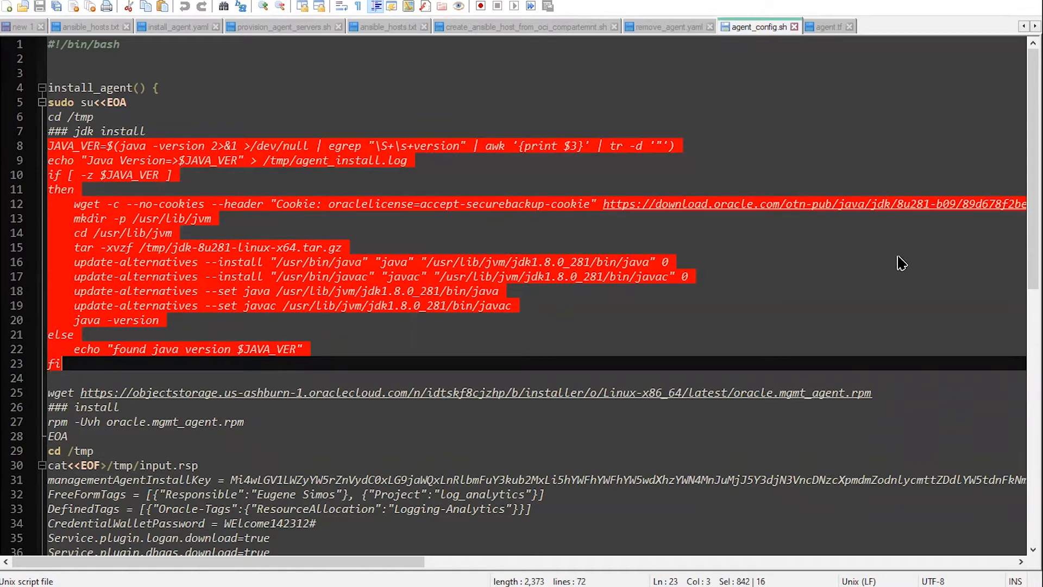
# Step: Highlight the input.rsp response-file block containing the agent install key
pyautogui.scroll(-3)
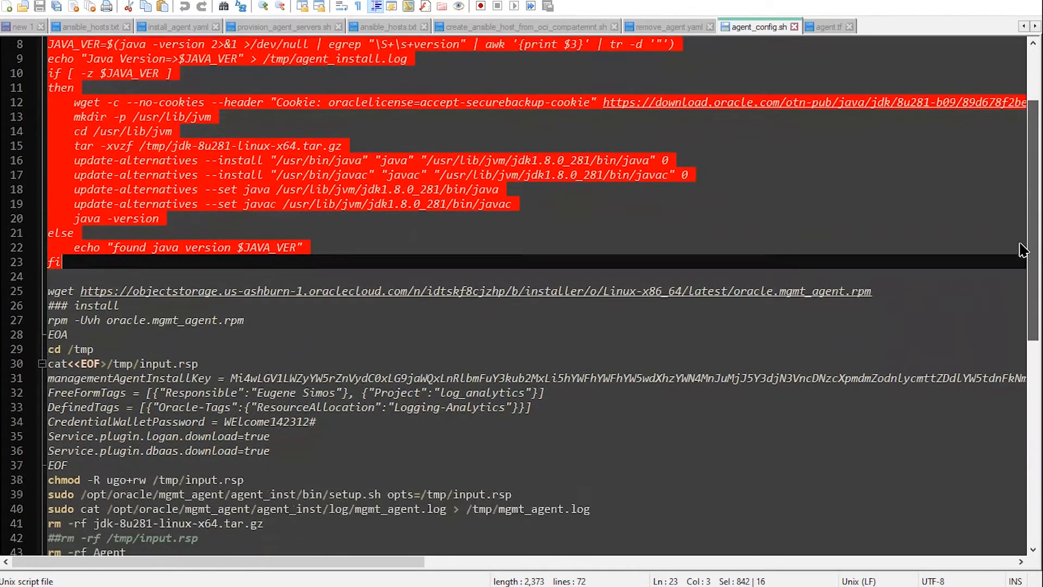
pyautogui.scroll(-3)
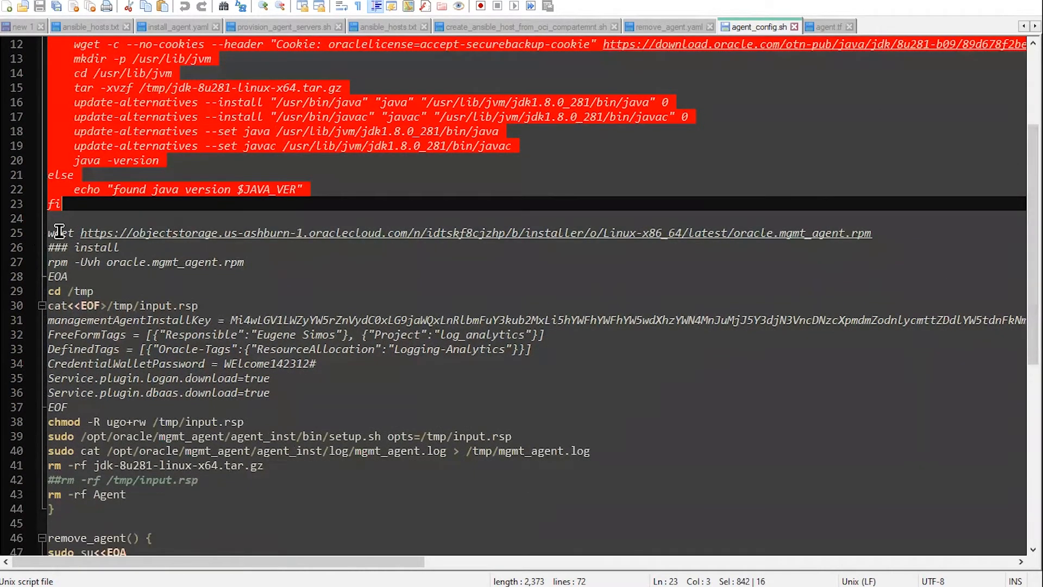
pyautogui.click(50, 232)
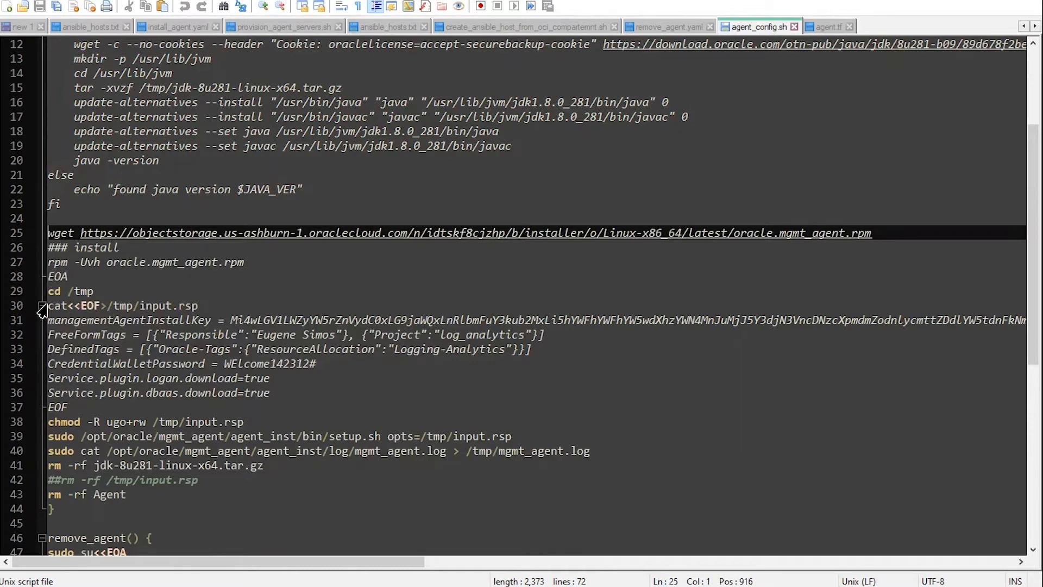
pyautogui.moveTo(47, 306); pyautogui.dragTo(48, 400)
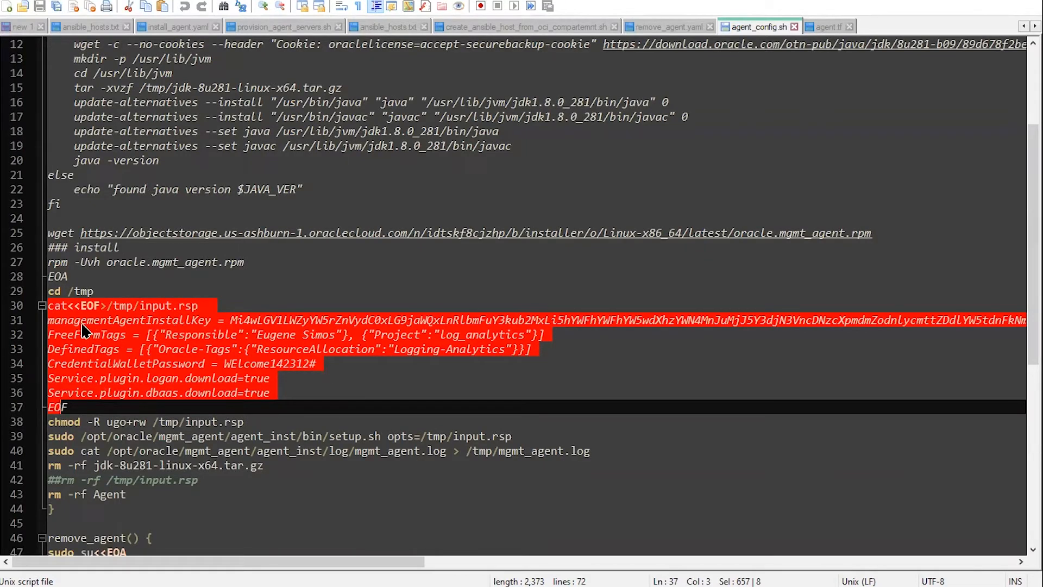
pyautogui.moveTo(167, 331)
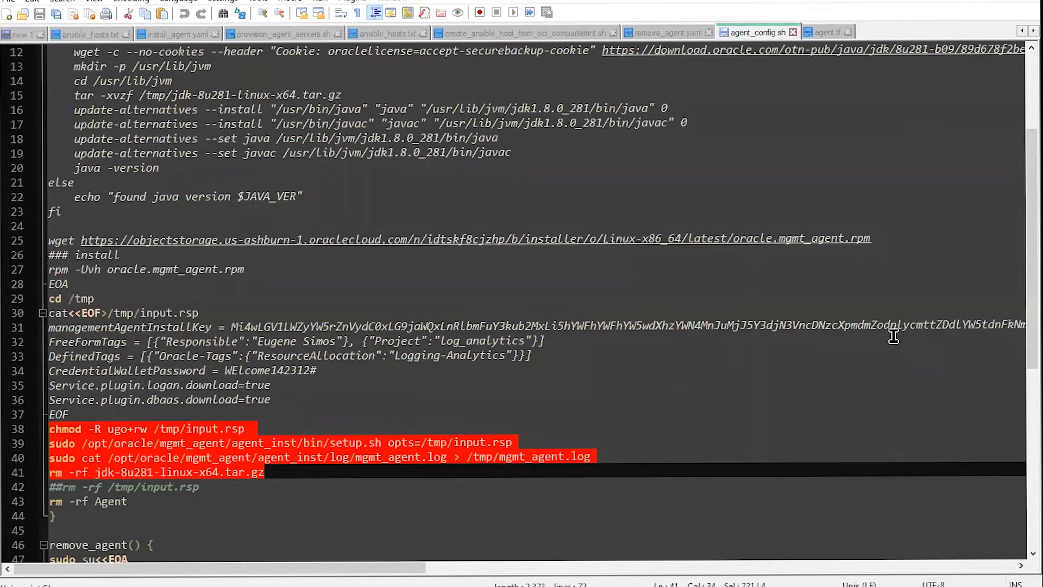
pyautogui.scroll(-3)
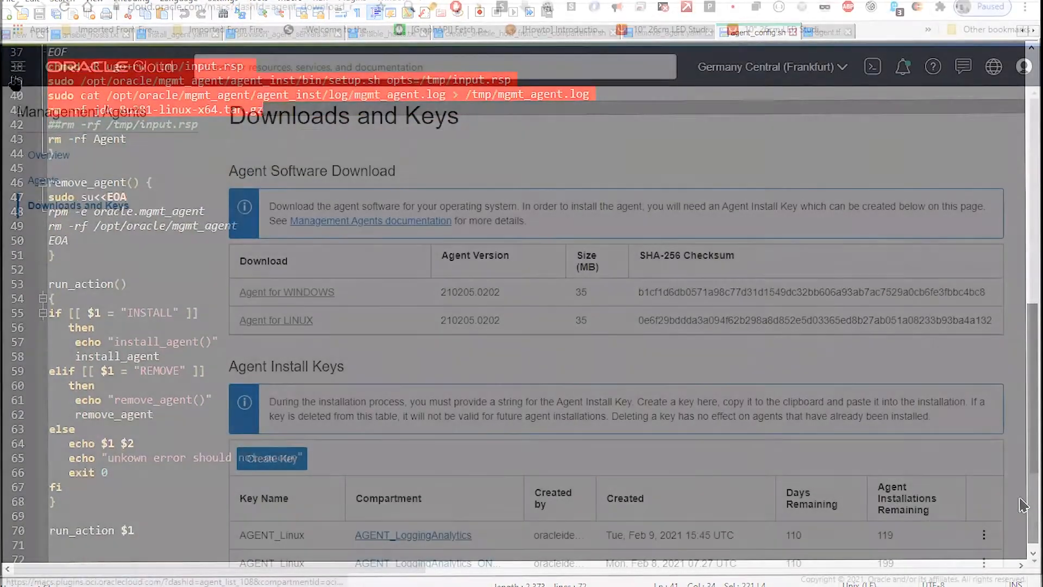
# Step: Show the Compute Instances list of running ScStdnt workshop servers in CloudSecWorkshop
pyautogui.click(42, 130)
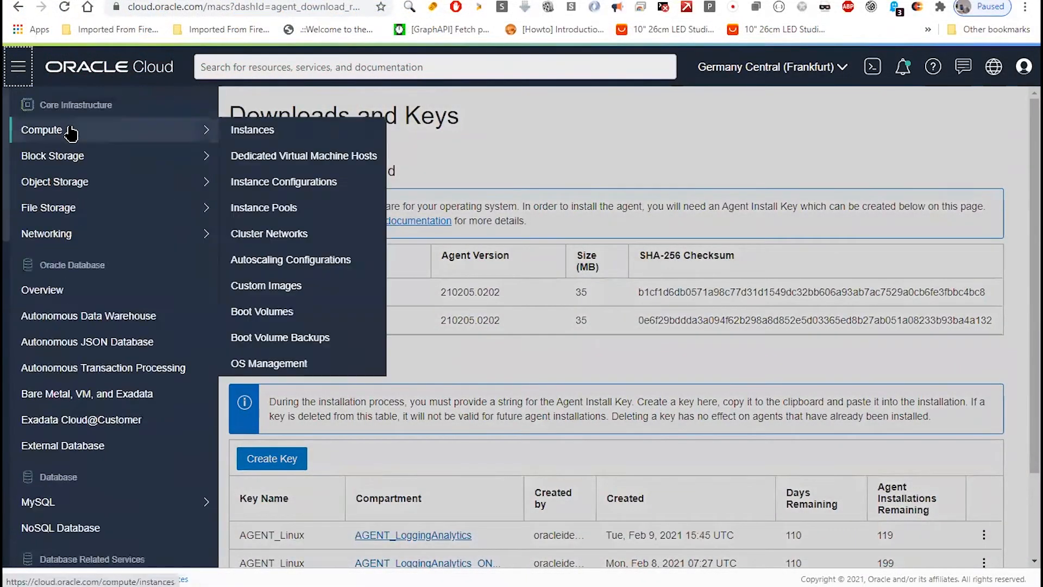
pyautogui.click(251, 130)
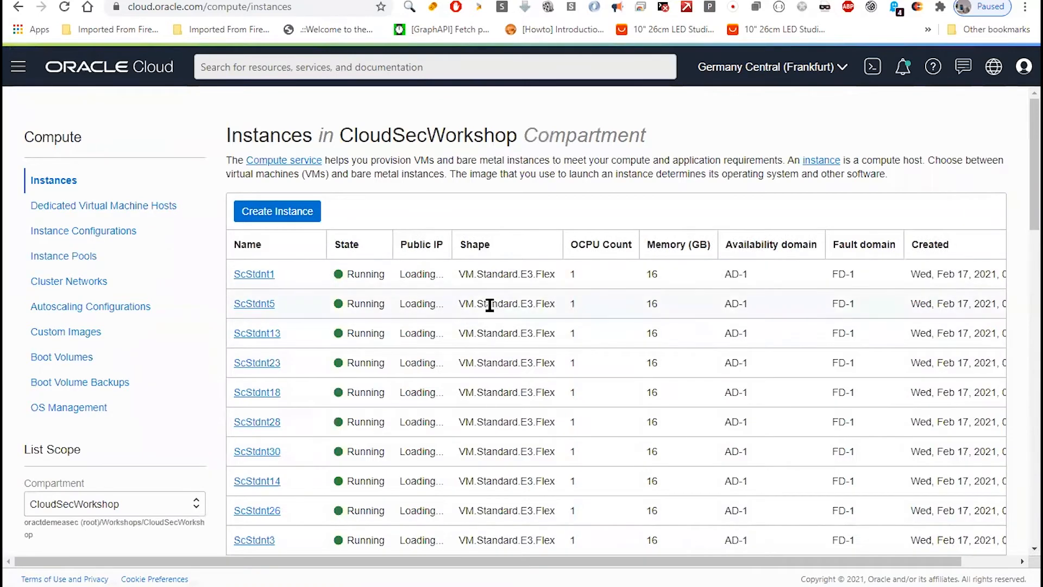
pyautogui.scroll(-3)
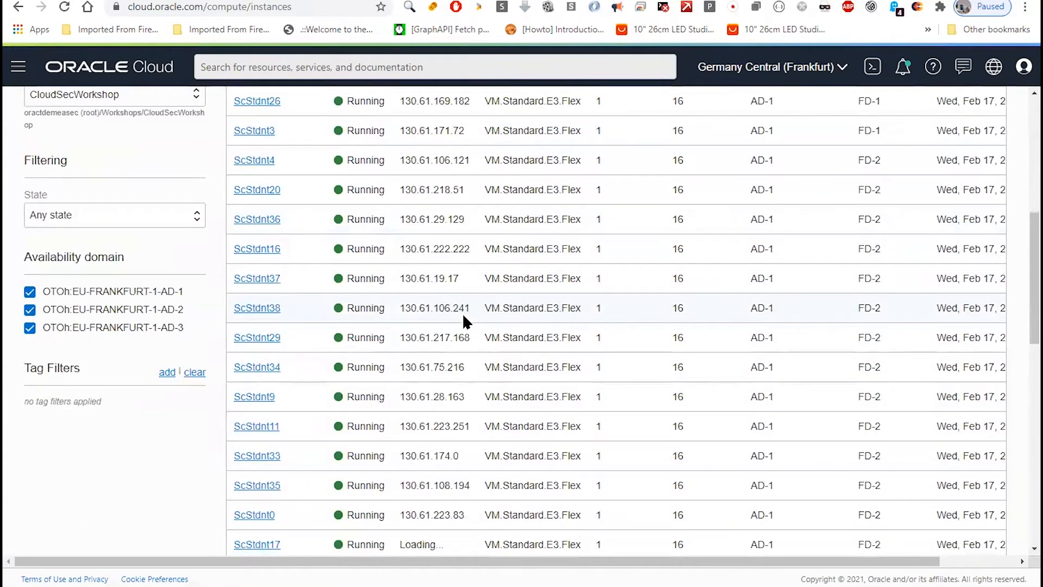
pyautogui.scroll(-3)
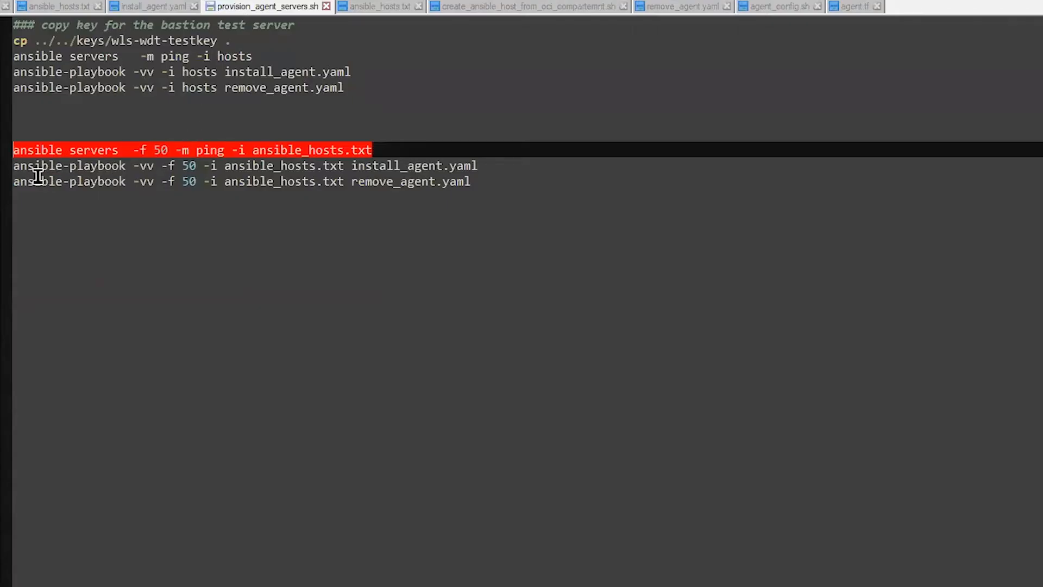
# Step: Highlight the ansible-playbook install_agent.yaml command in provision_agent_servers.sh
pyautogui.click(444, 165)
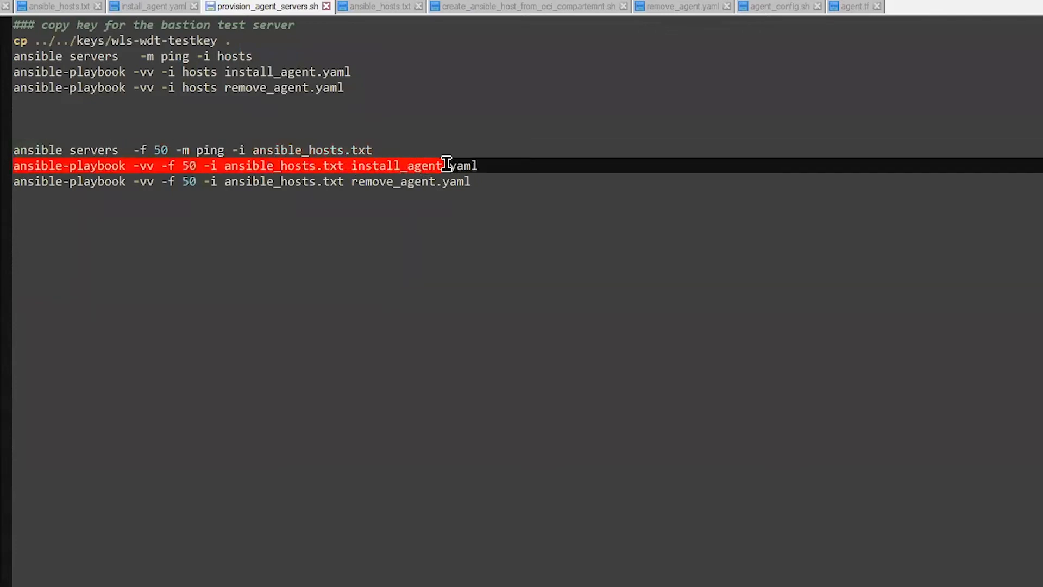
pyautogui.rightClick(455, 166)
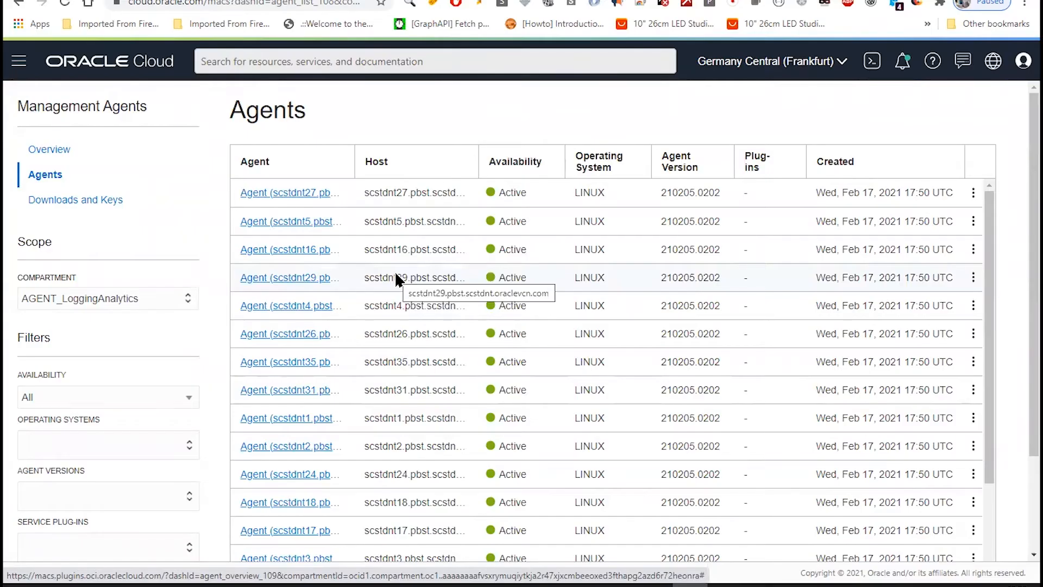
# Step: Scroll the Agents table of Active LINUX agents on the scstdnt hosts
pyautogui.scroll(-3)
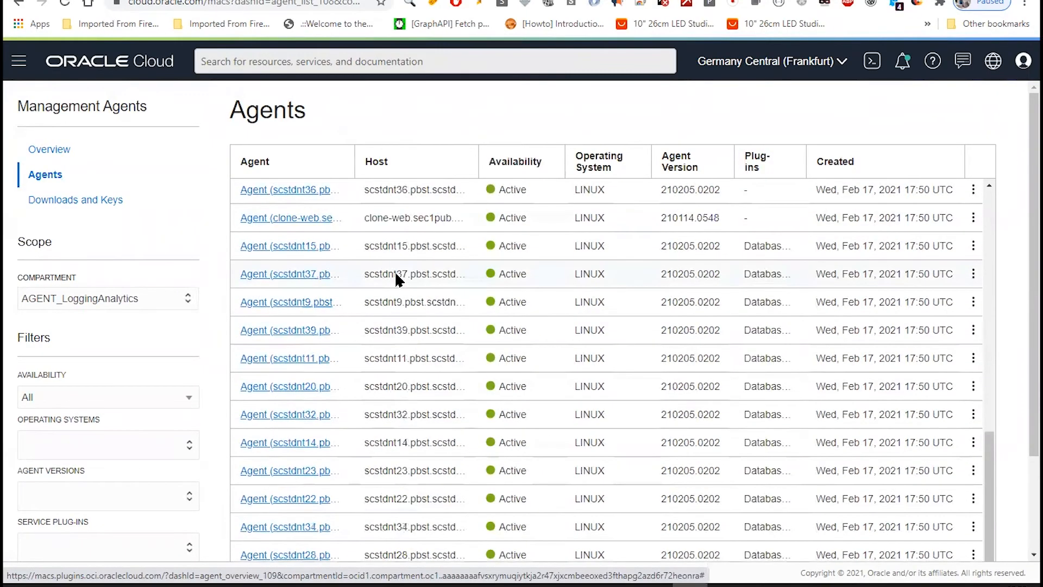
pyautogui.scroll(-3)
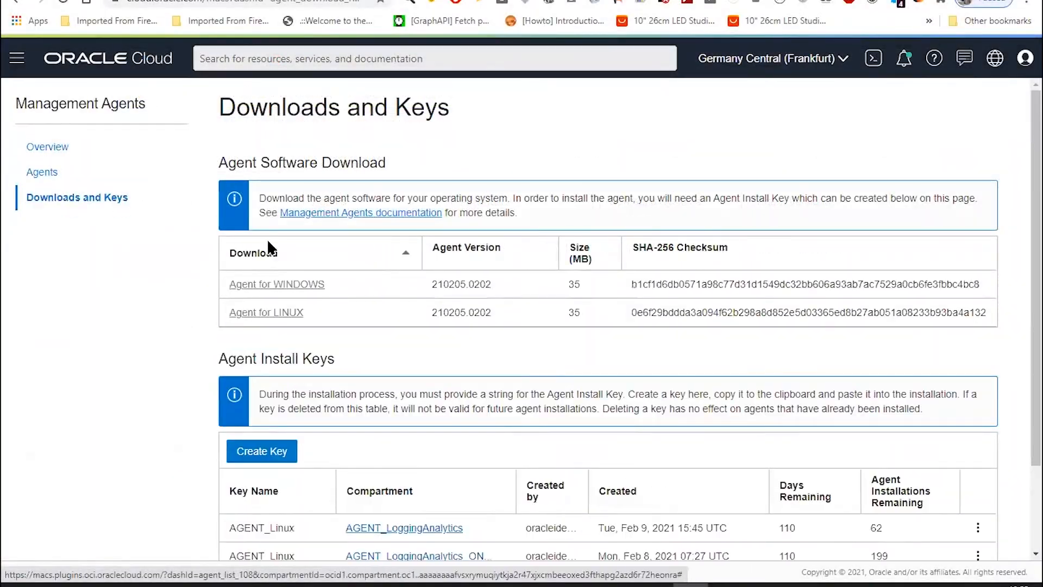
pyautogui.moveTo(47, 146)
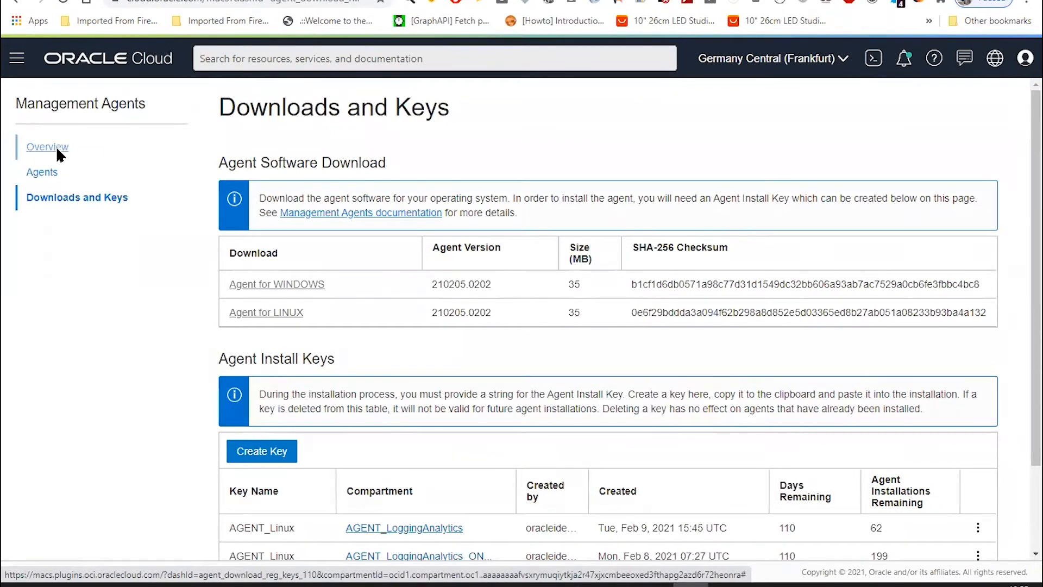
# Step: Switch between Management Agents Overview and Agents to refresh the 41 active Linux agent count
pyautogui.click(47, 147)
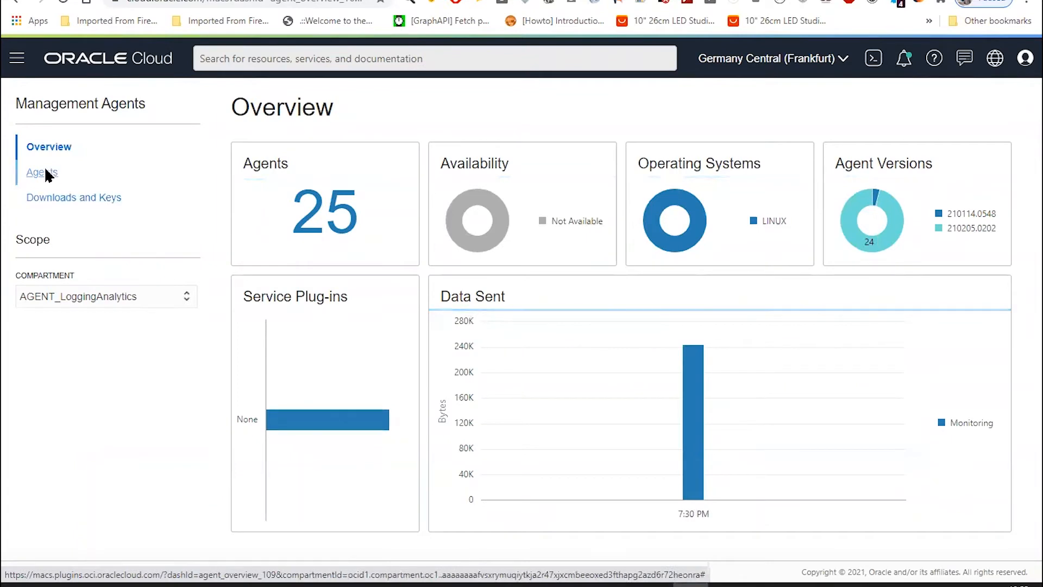
pyautogui.click(48, 147)
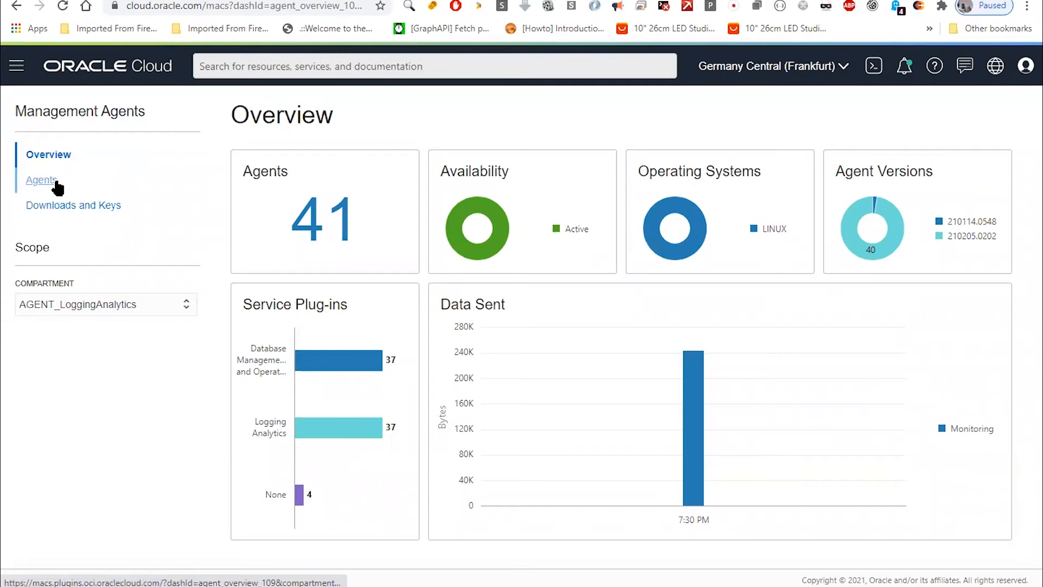
pyautogui.click(41, 179)
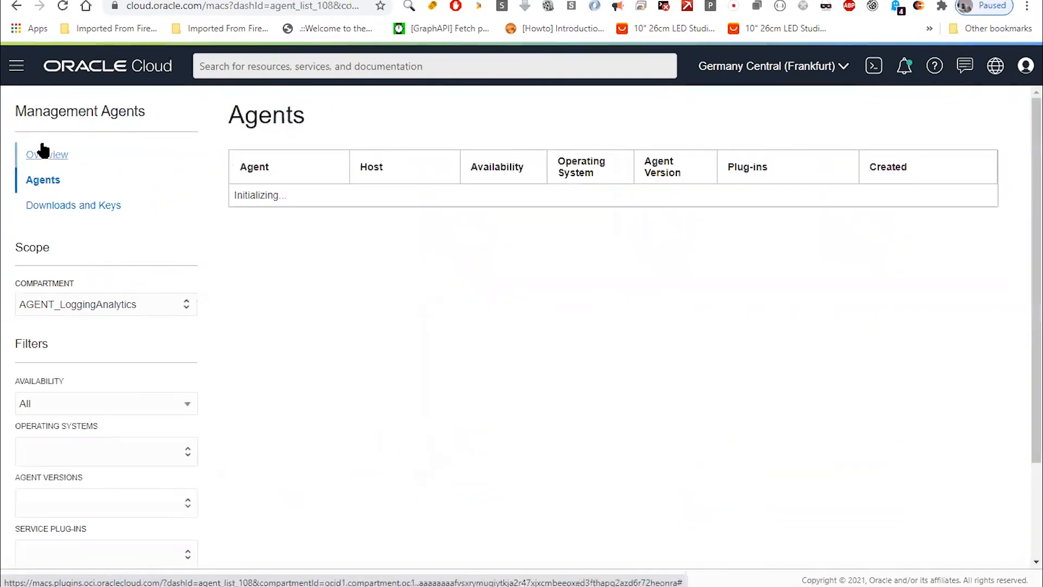
pyautogui.click(47, 155)
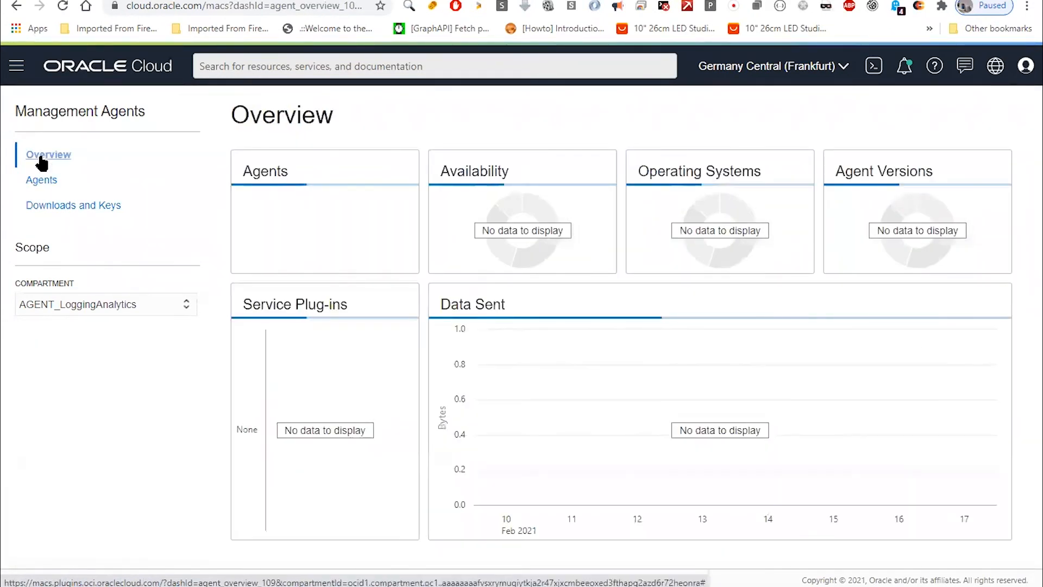